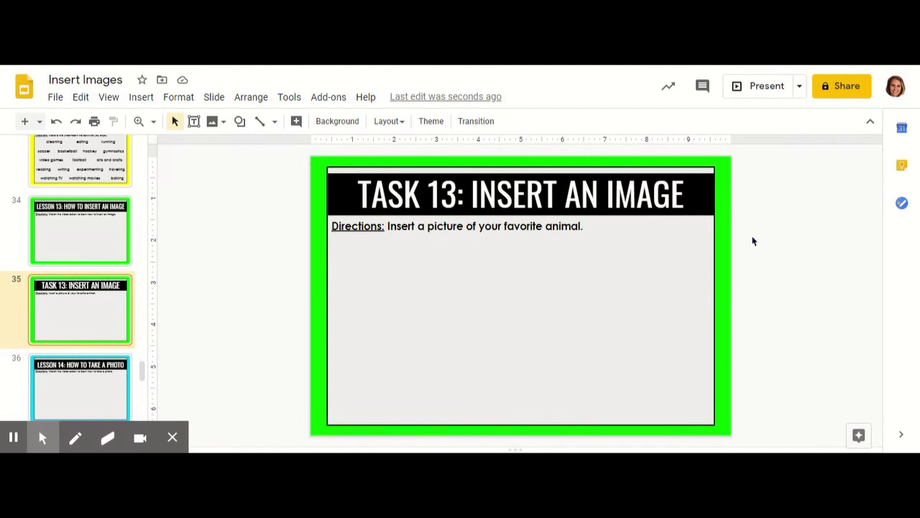
mouse_move(233, 164)
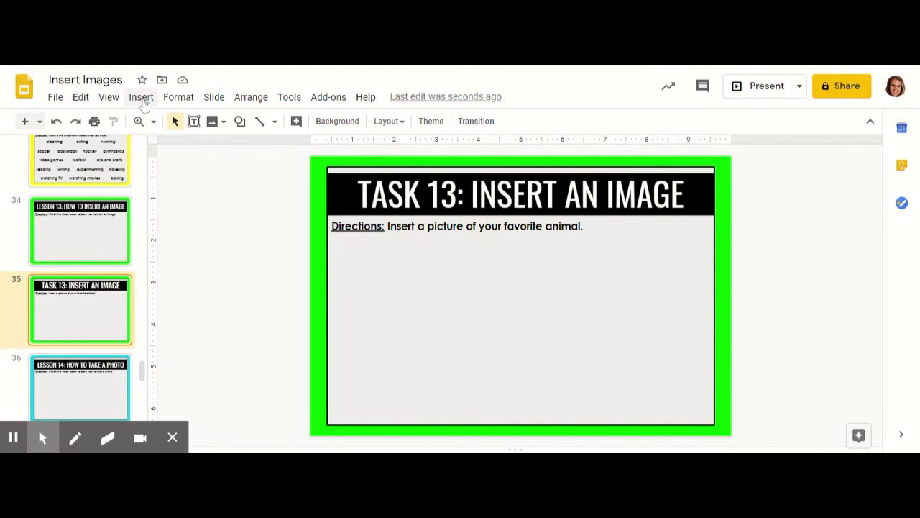
Show the Insert menu's Image choices for adding a picture to the slide
click(141, 96)
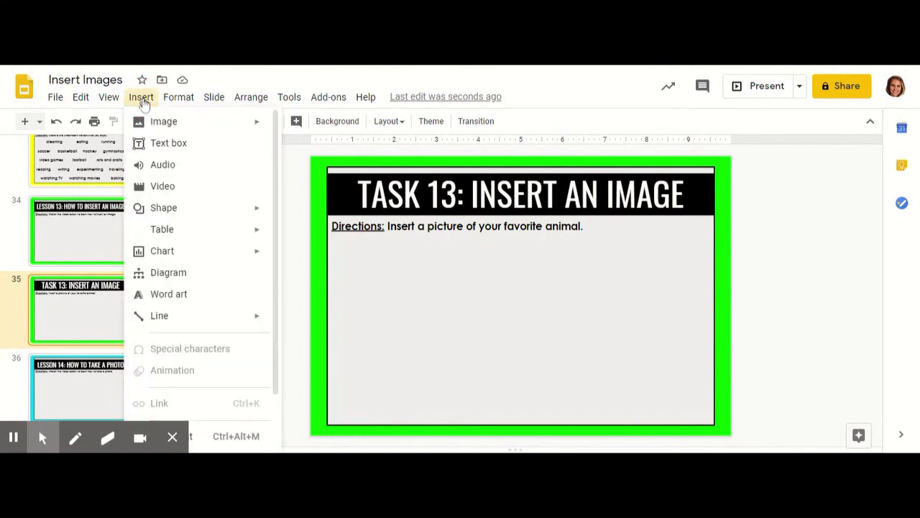
mouse_move(144, 106)
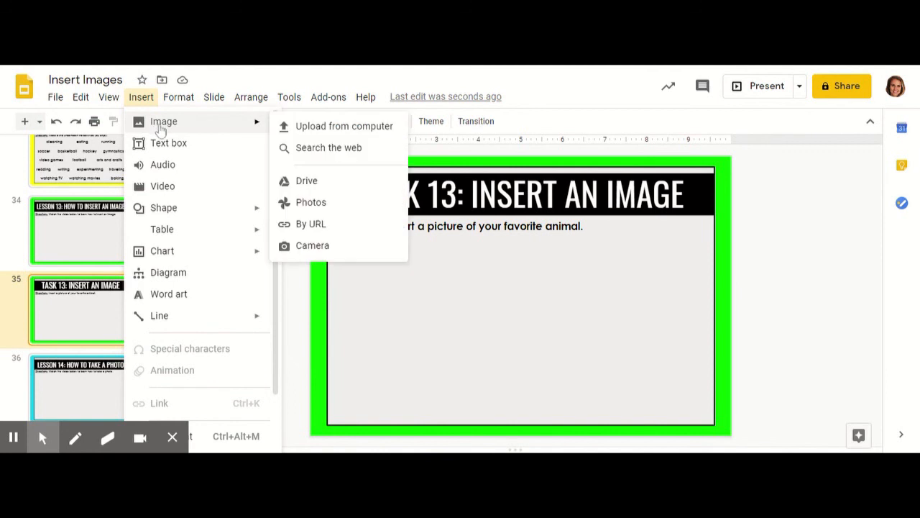
mouse_move(181, 132)
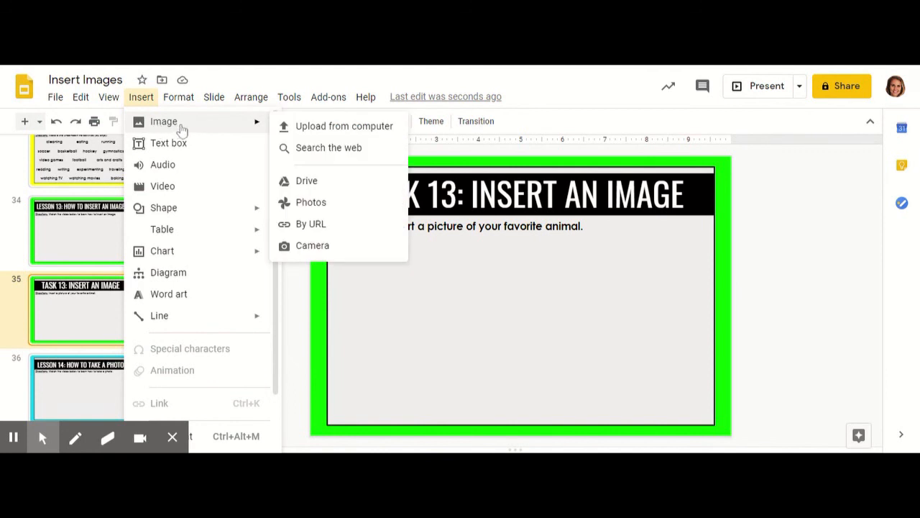
mouse_move(256, 129)
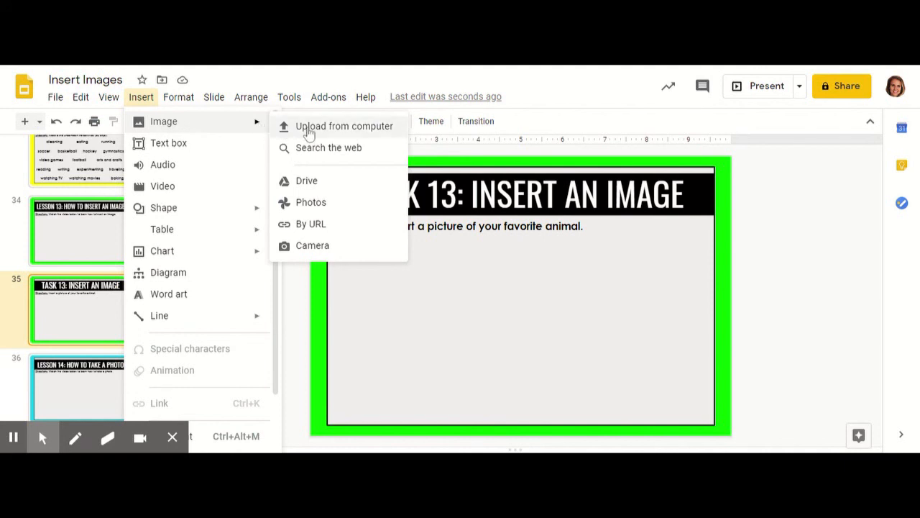
mouse_move(315, 135)
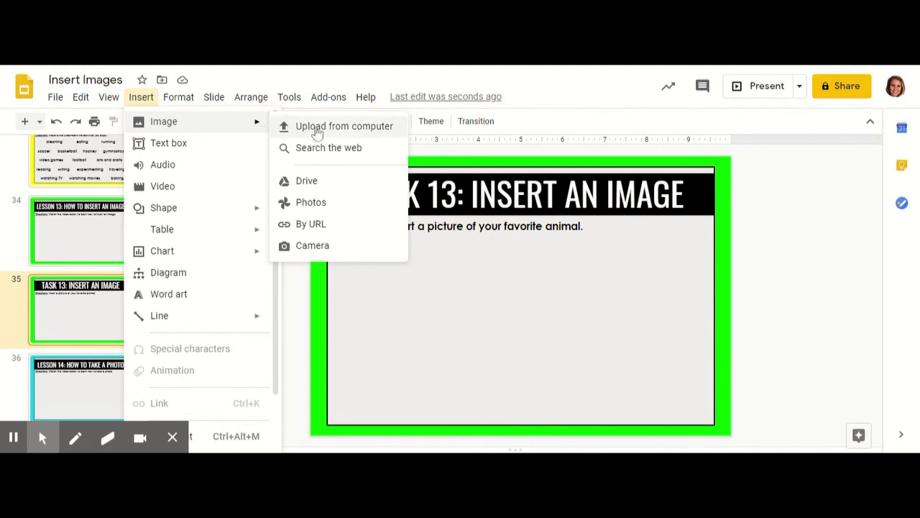
mouse_move(328, 147)
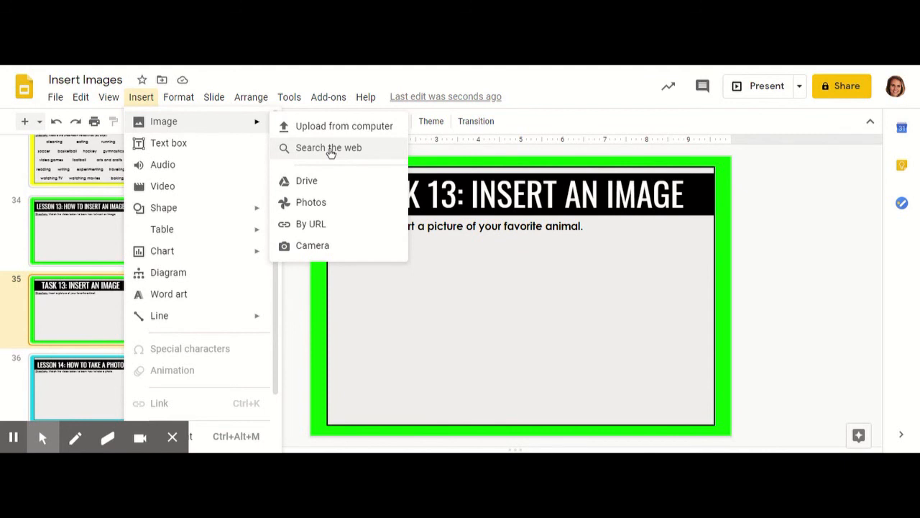
Start a web image search, bringing up the Google Images panel beside the slide
click(328, 147)
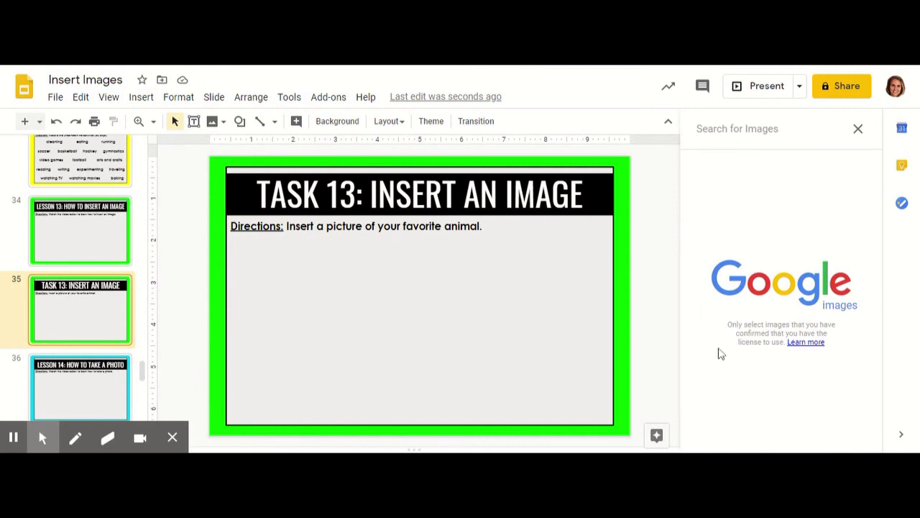
mouse_move(721, 246)
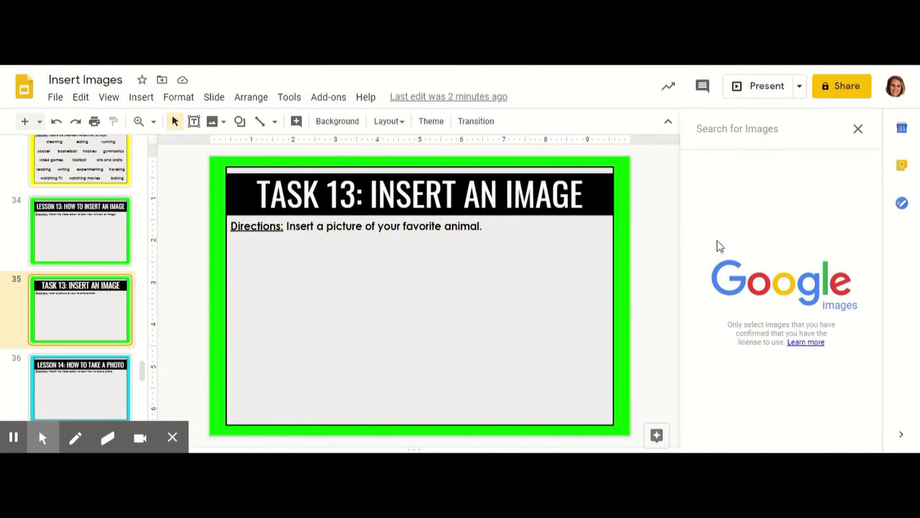
mouse_move(716, 239)
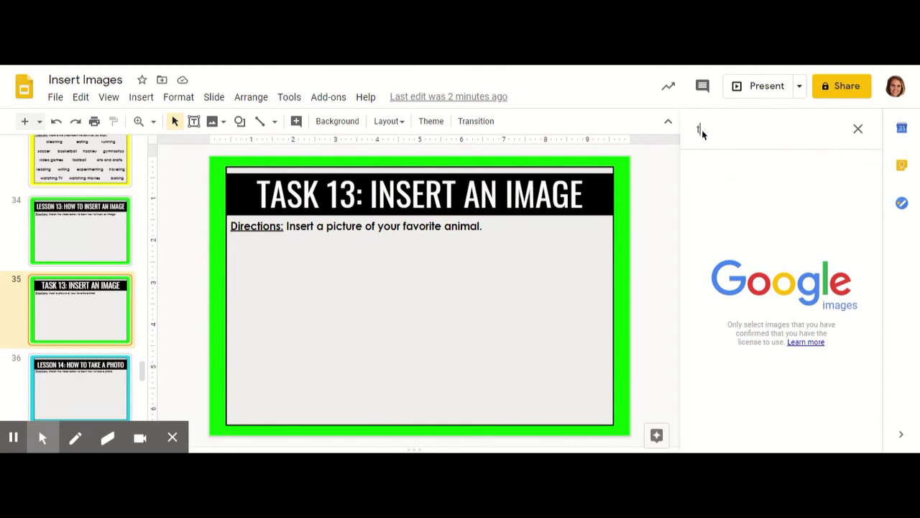
Search the image panel for 'turtle' and browse down through the photo results
text(urtle)
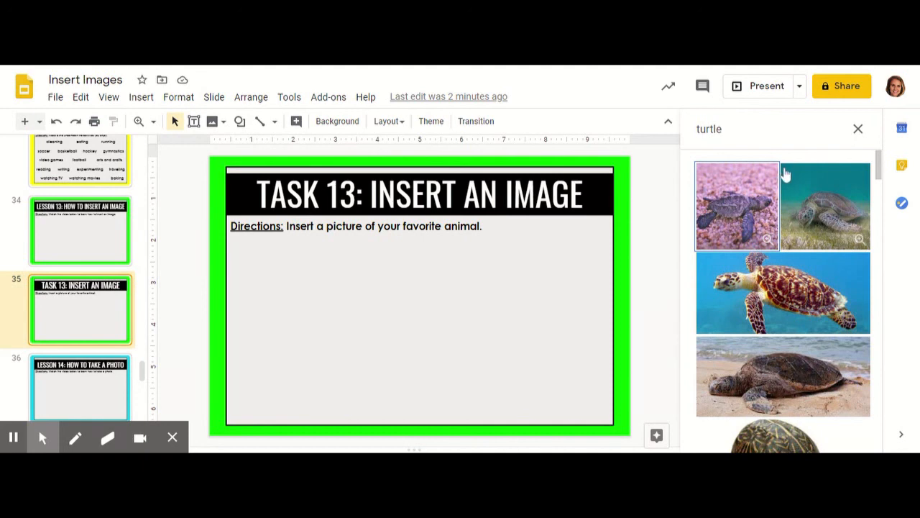
mouse_move(827, 170)
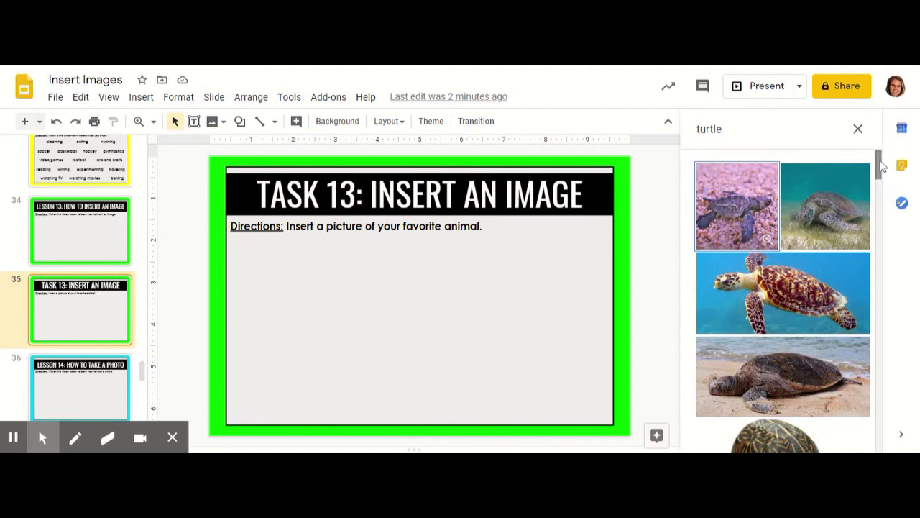
scroll(down, 3)
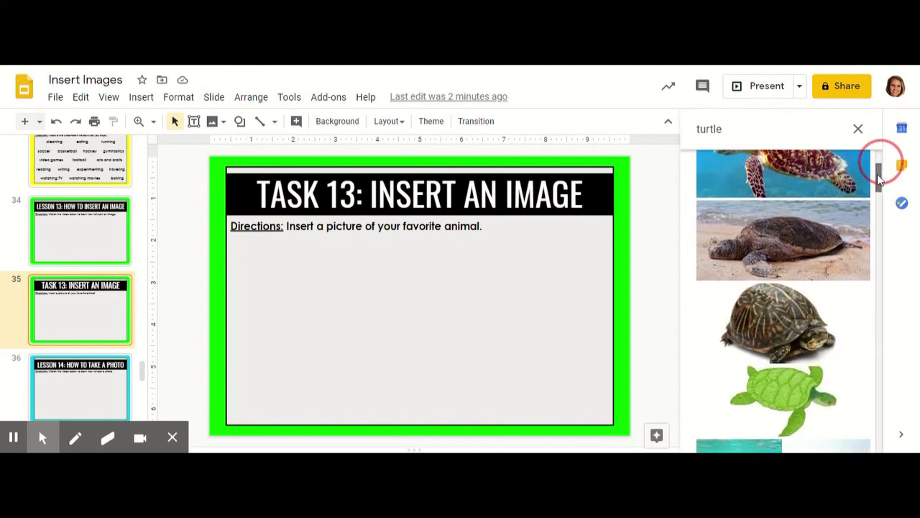
scroll(down, 3)
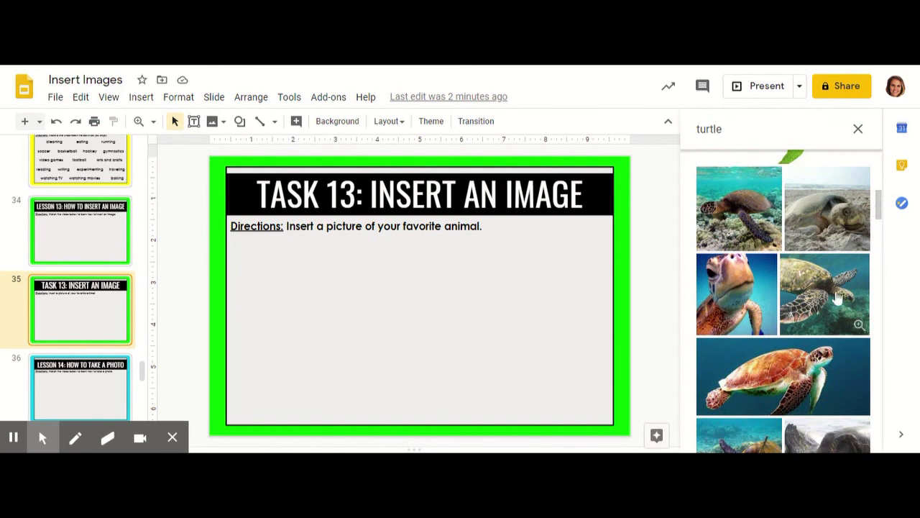
Select a sea turtle photo and insert it onto the Task 13 slide
click(825, 293)
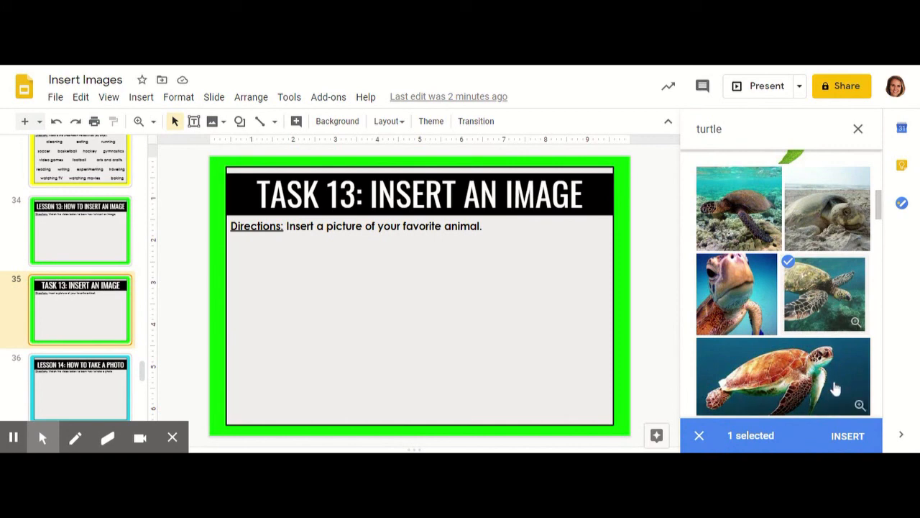
mouse_move(849, 438)
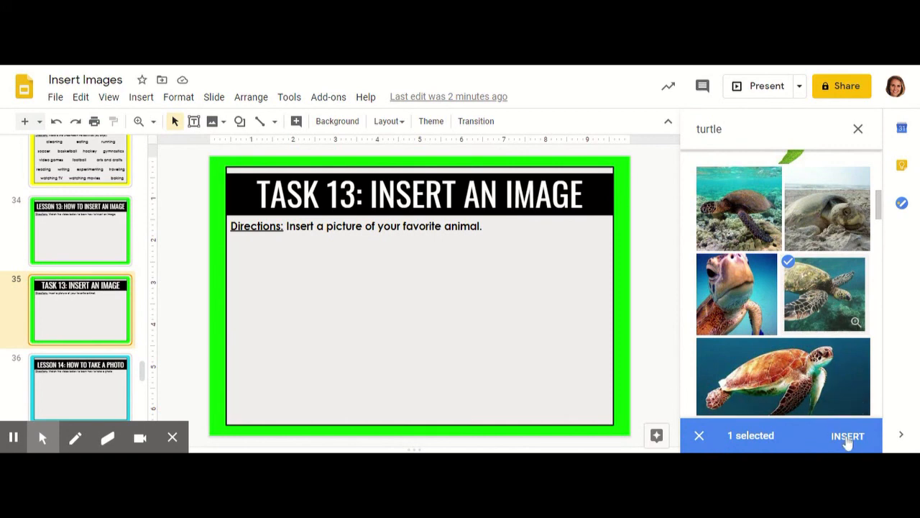
click(847, 435)
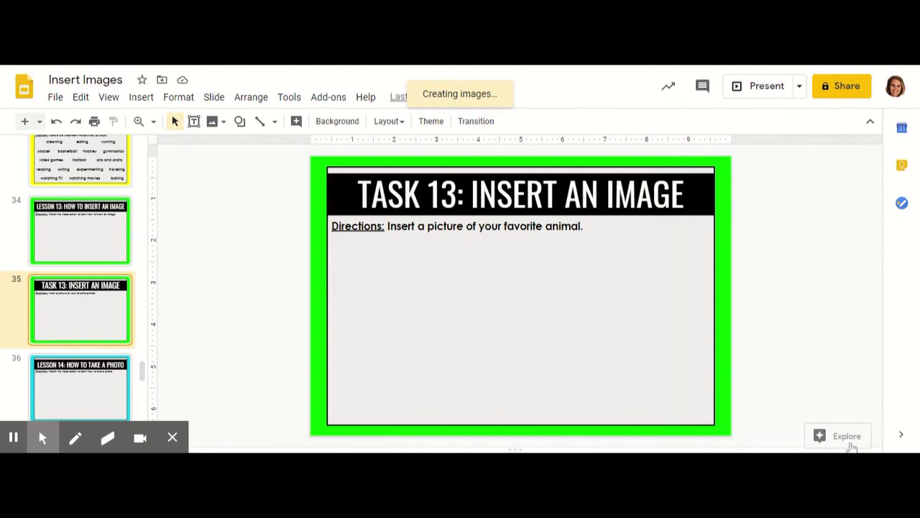